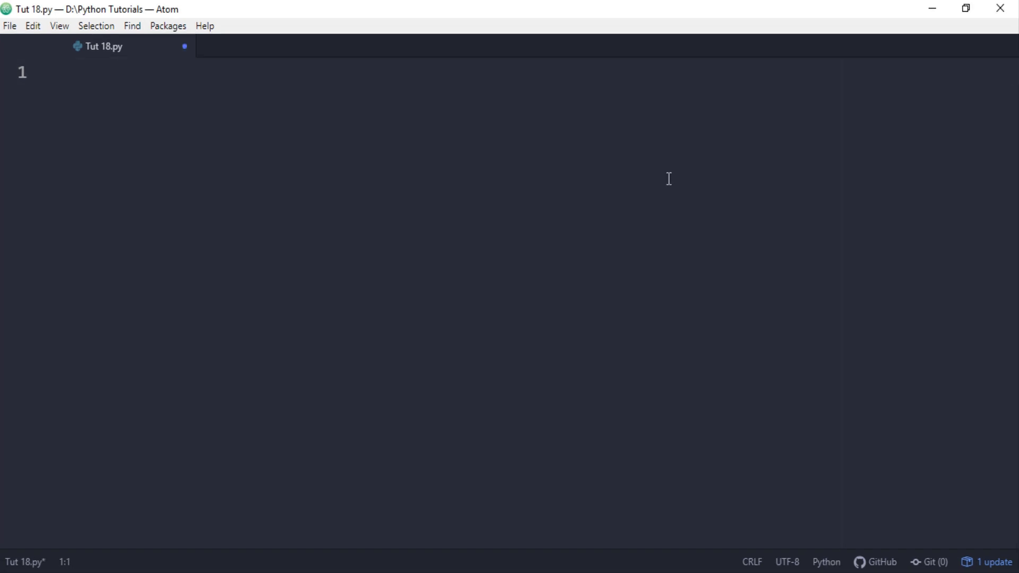
Write salary = int(input("")) and print("Your Current Salary: ", salary) lines of the script.
type("salary = int(input(\"\"))")
type("print (")
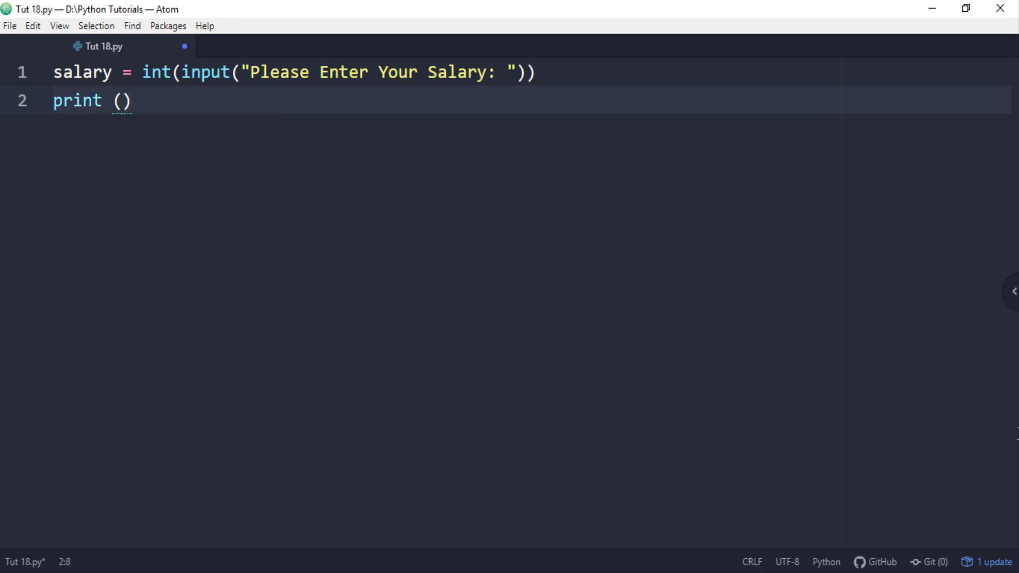
type("\"Your Current Salary: \", salary")
type("print(\"Your Current Salary + Bonus is: \", bonus)")
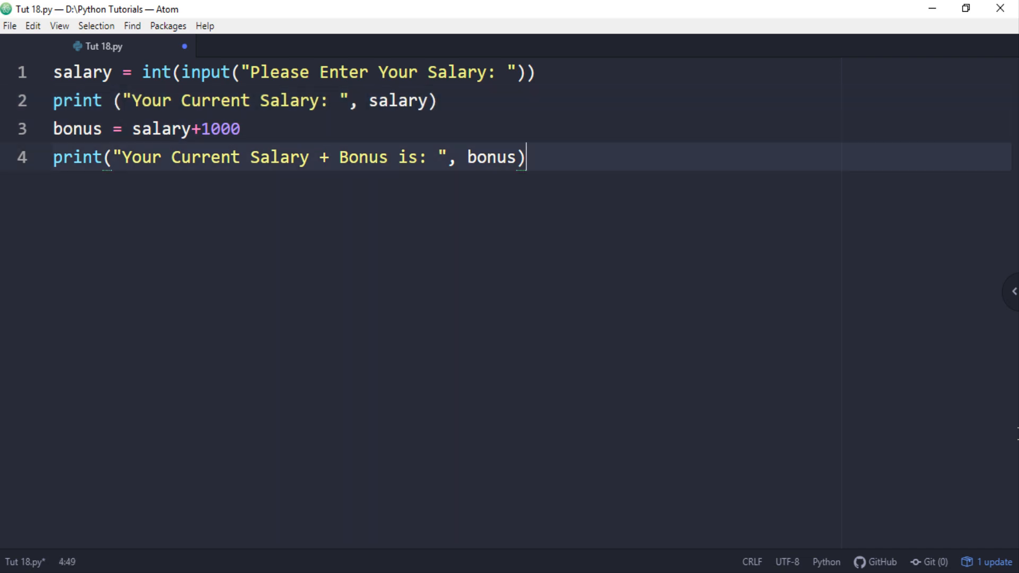
Save Tut 18.py with the four-line salary and bonus script.
key("enter")
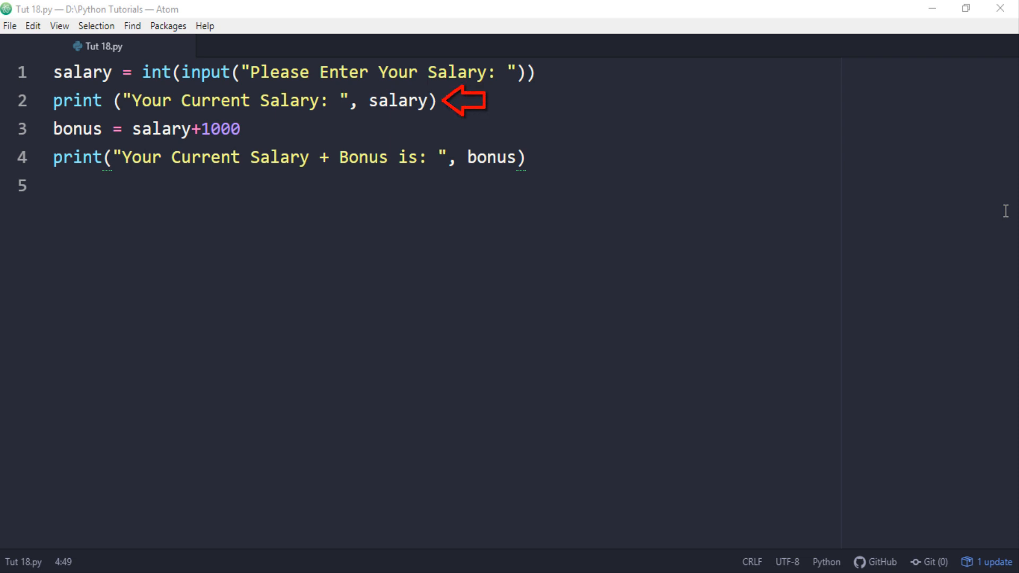
mouse_move(280, 129)
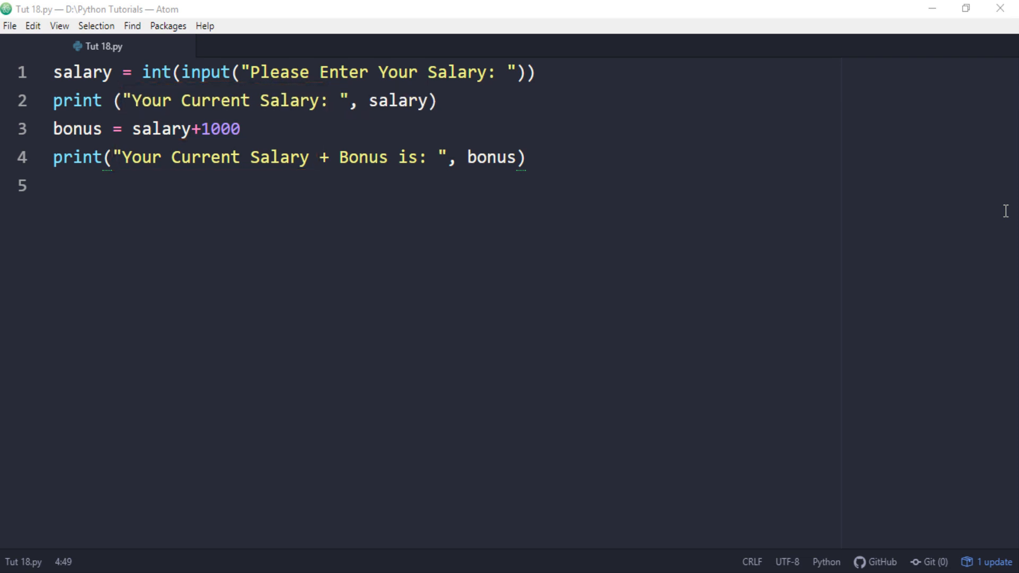
Add a first line str = "Your Current Salary + Bonus is: " above the script.
type("s")
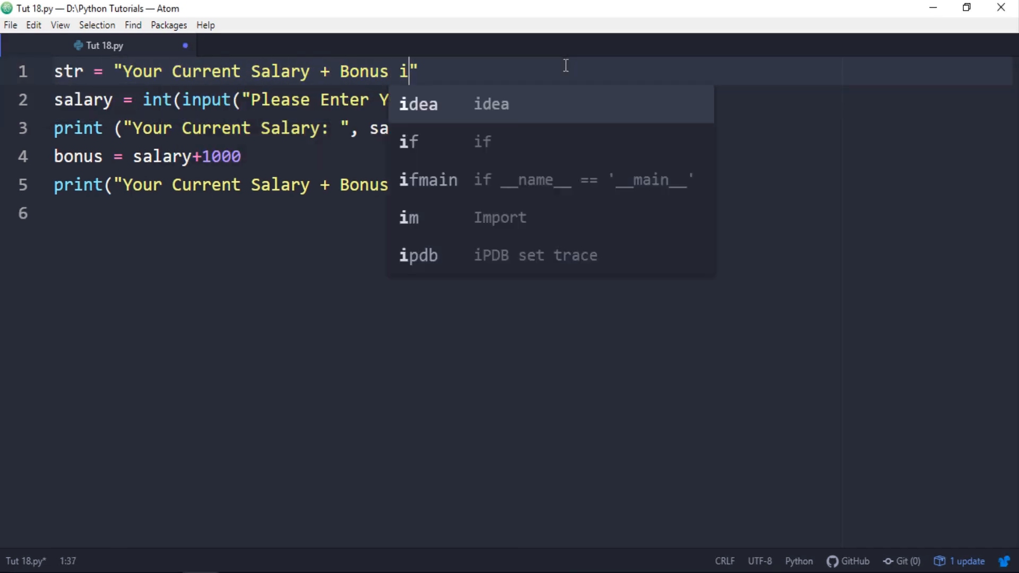
type("s:")
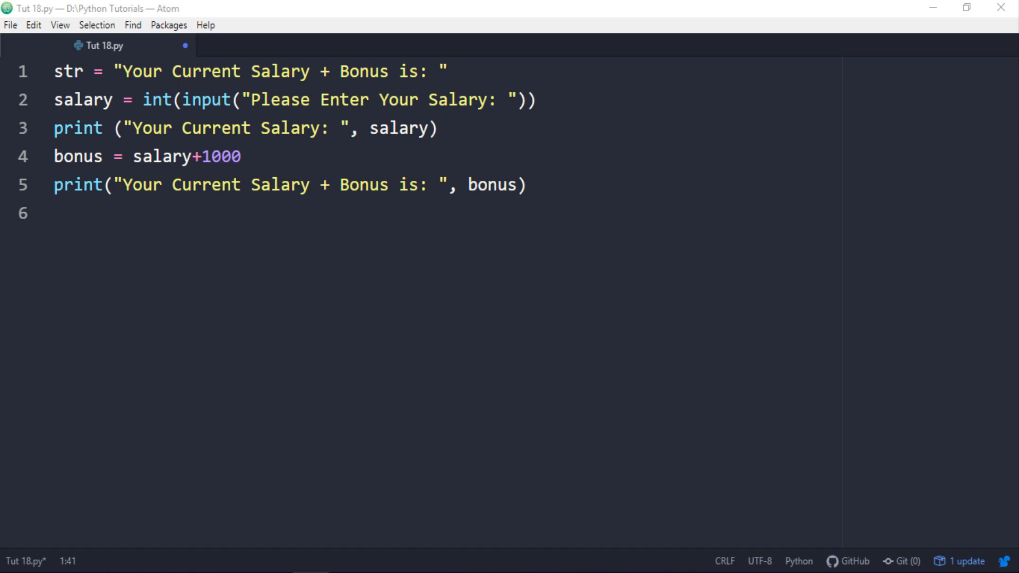
Slice str with [0:19:] on line 1 and use str as the label in the first print.
type("[]")
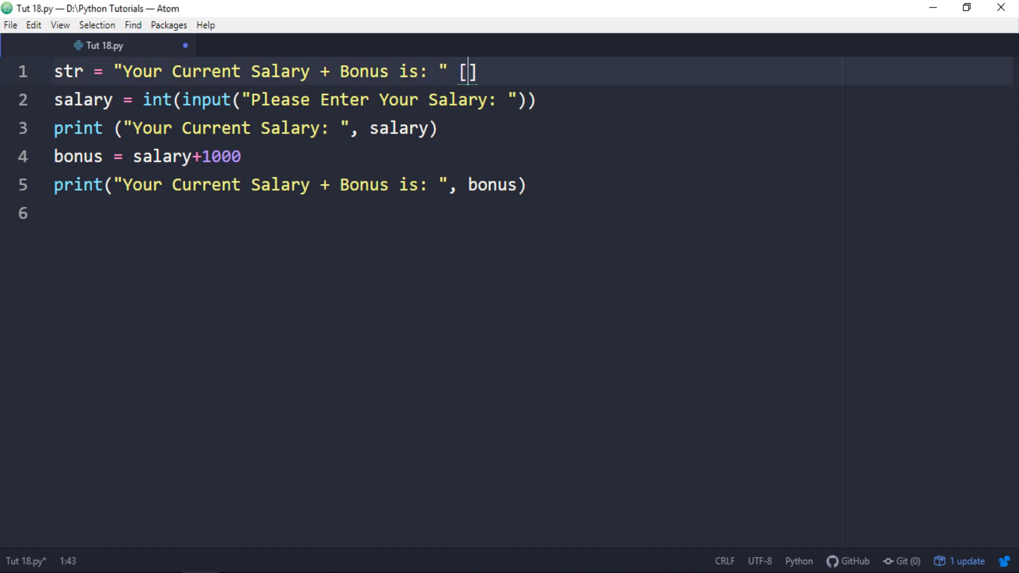
type("0:19:")
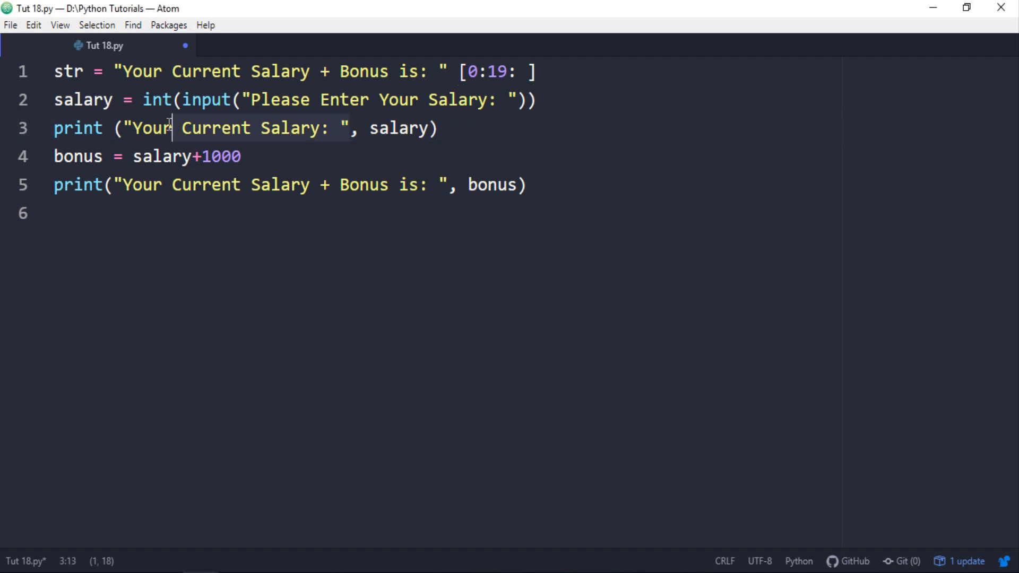
type("str, salary)")
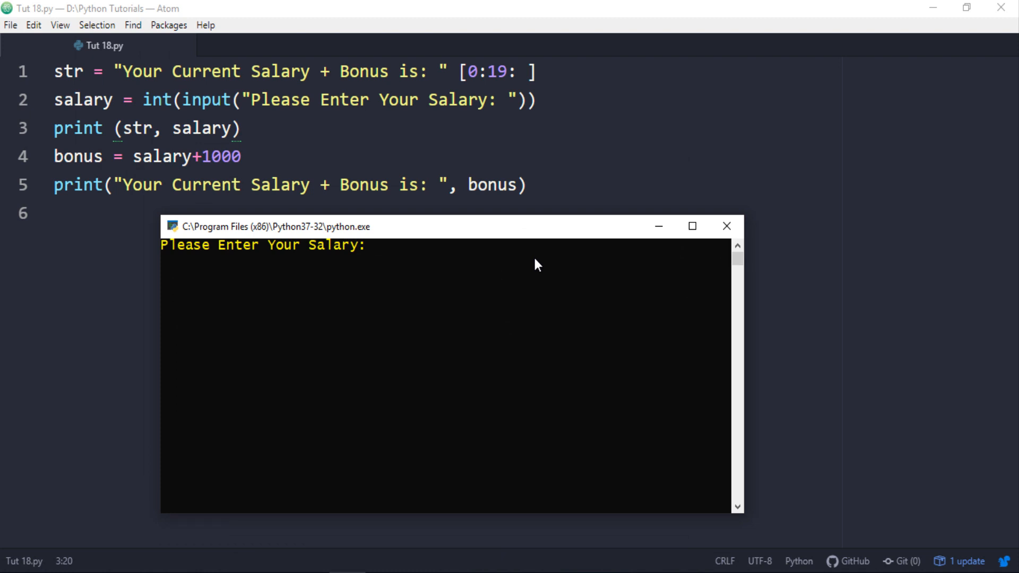
Answer the running script's salary prompt with 1000.
type("1000")
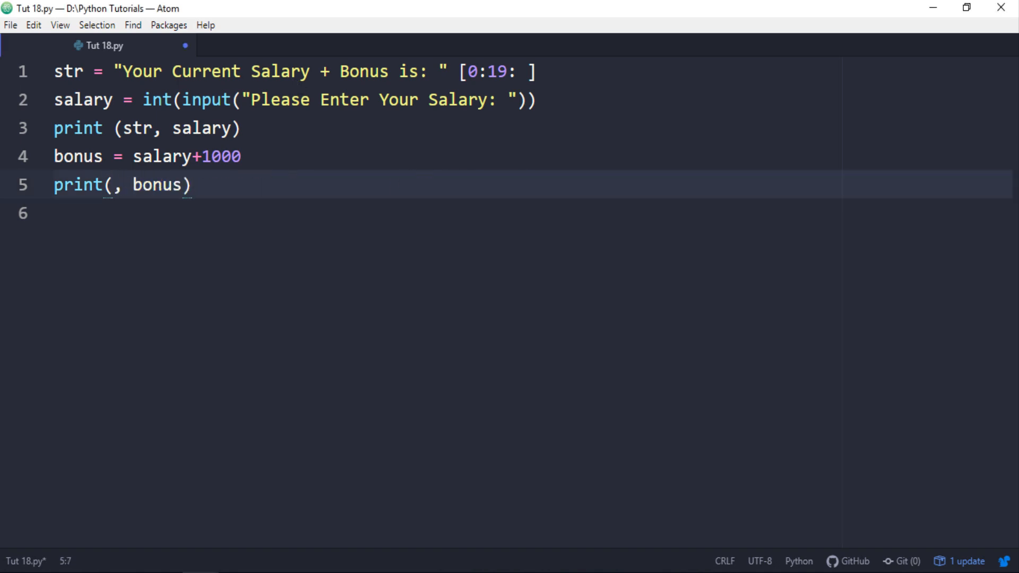
Replace the literal label in the last print with str, giving print(str, bonus).
type("str")
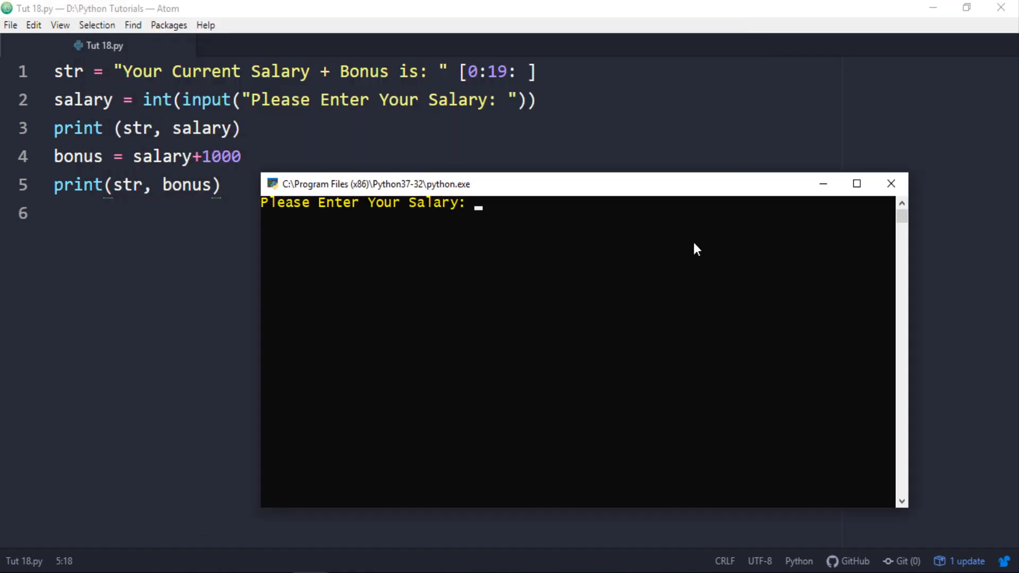
Enter 2000 at the salary prompt so the run prints 2000 and 3000 with the sliced label.
type("2000")
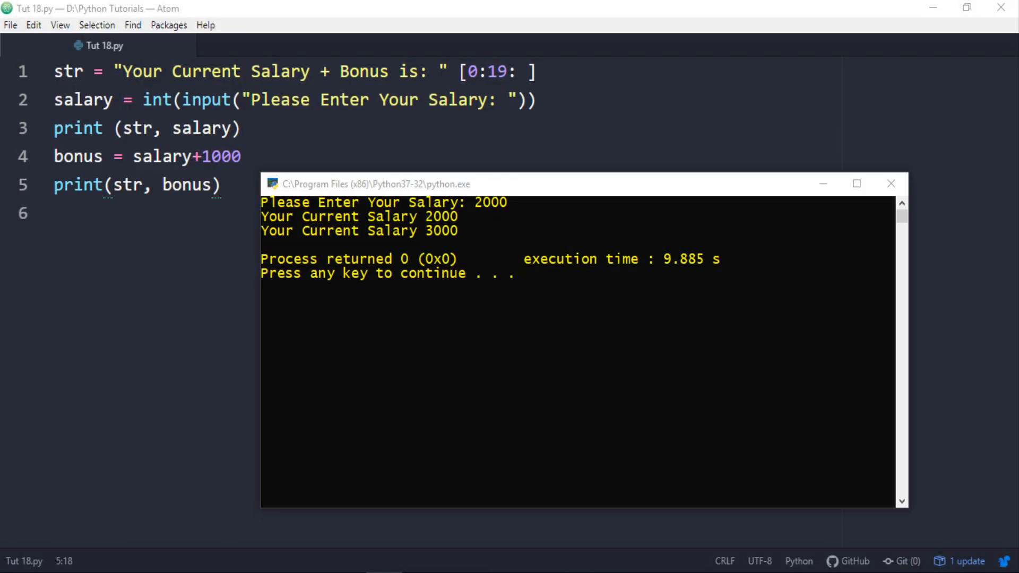
Close the finished python.exe console window to return to the script.
left_click(891, 183)
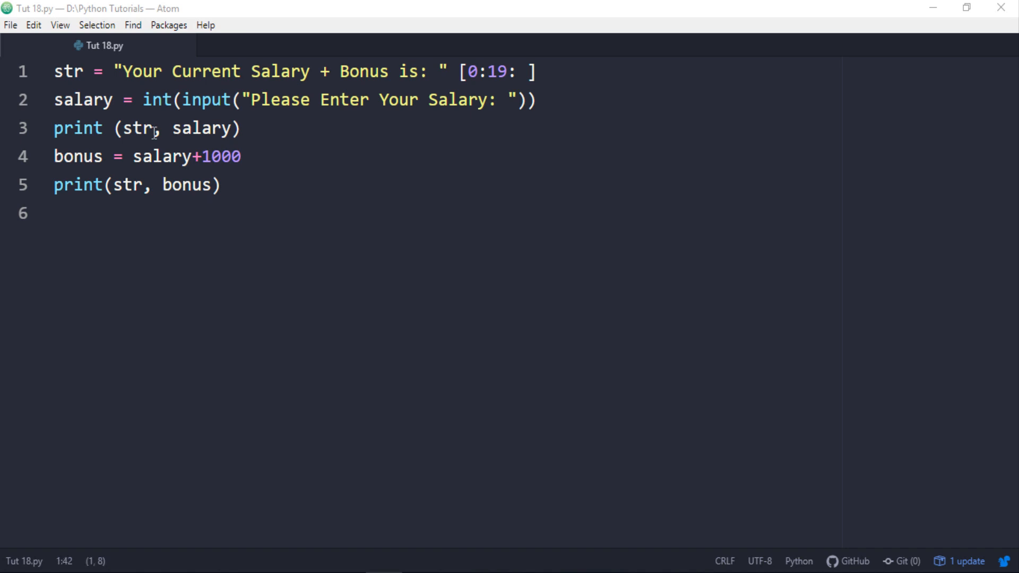
Apply the [0:19:] slice to str inside the first print instead of on line 1.
type("[0:19:]")
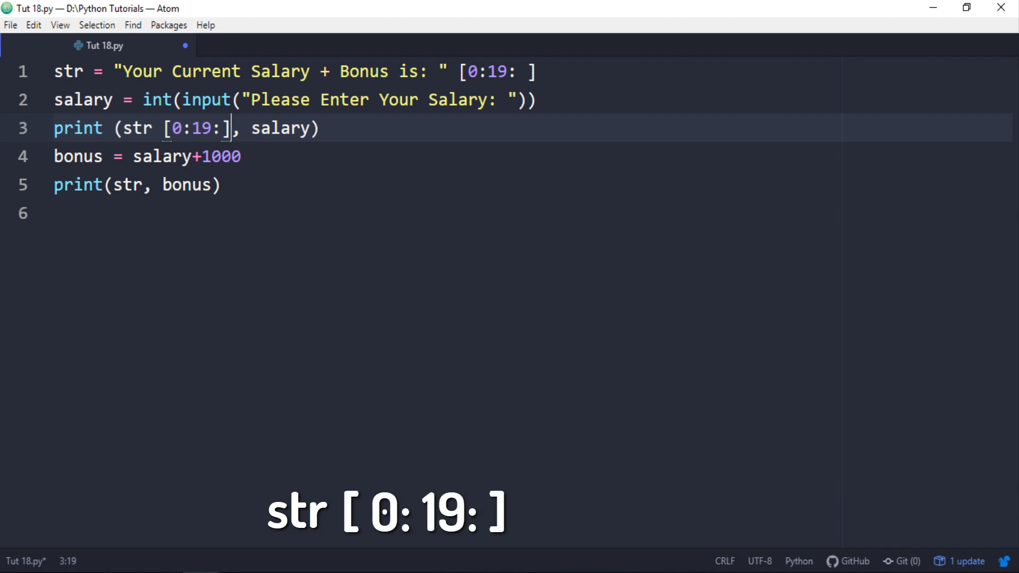
type(",")
type("2000")
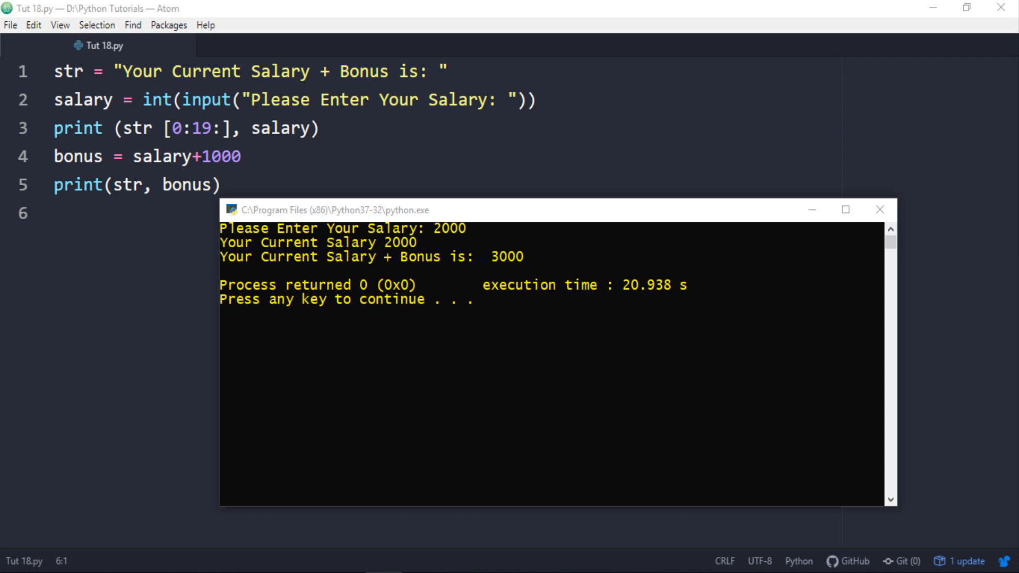
mouse_move(540, 376)
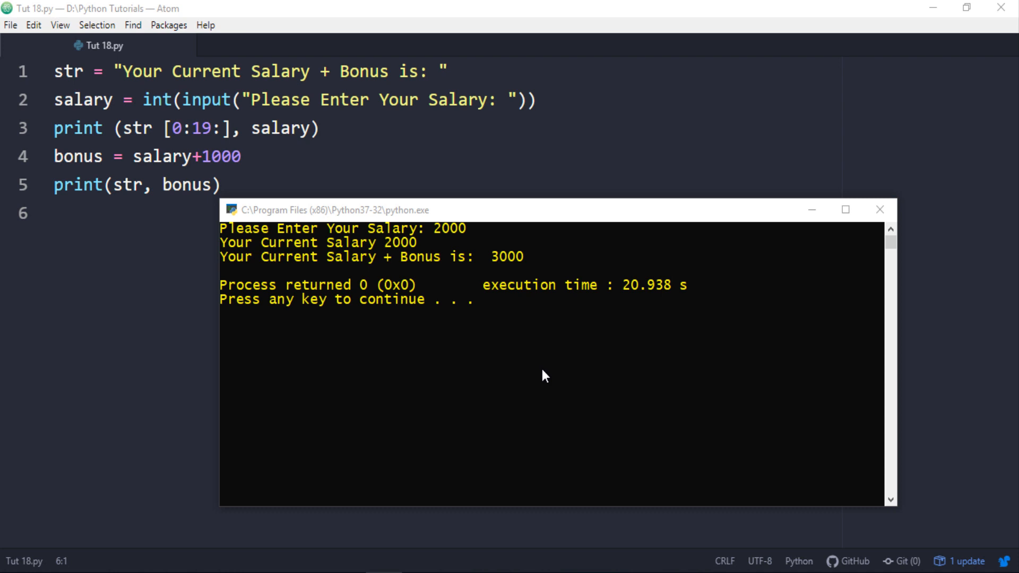